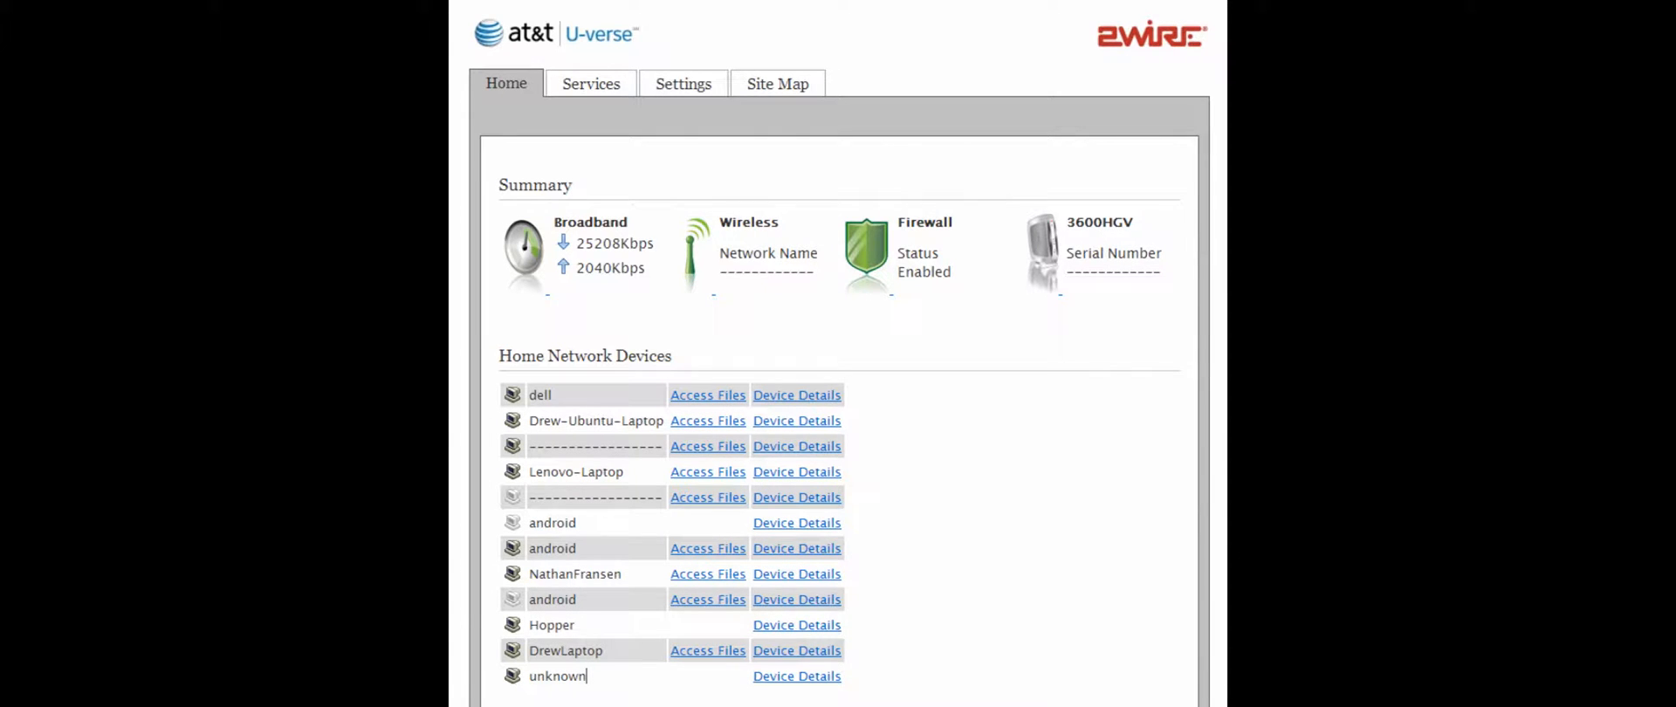
Navigate to the router's firewall settings listing applications that can be allowed through.
left_click(683, 83)
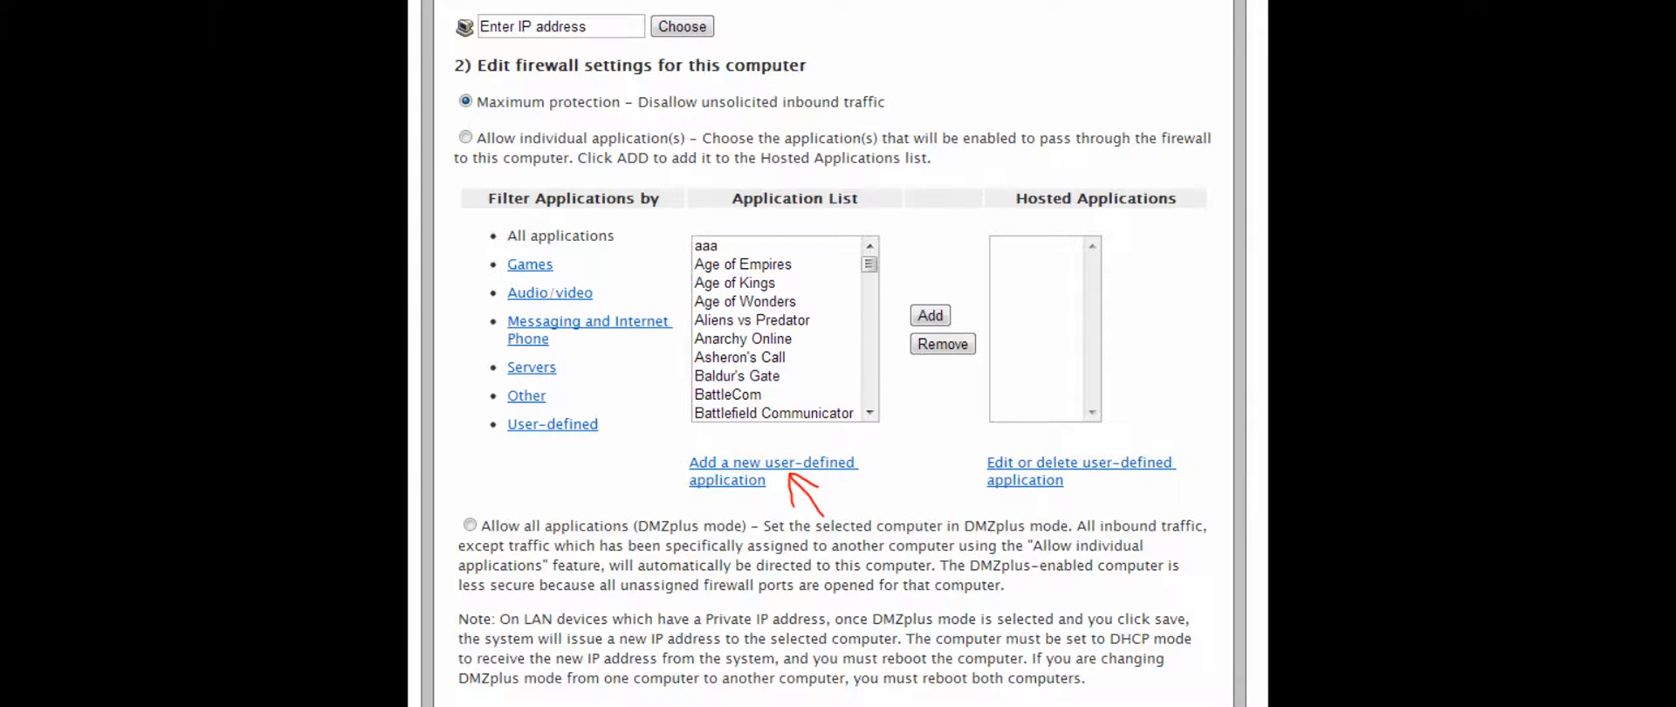
Start a new user-defined application profile for Minecraft on TCP port 25565.
left_click(771, 470)
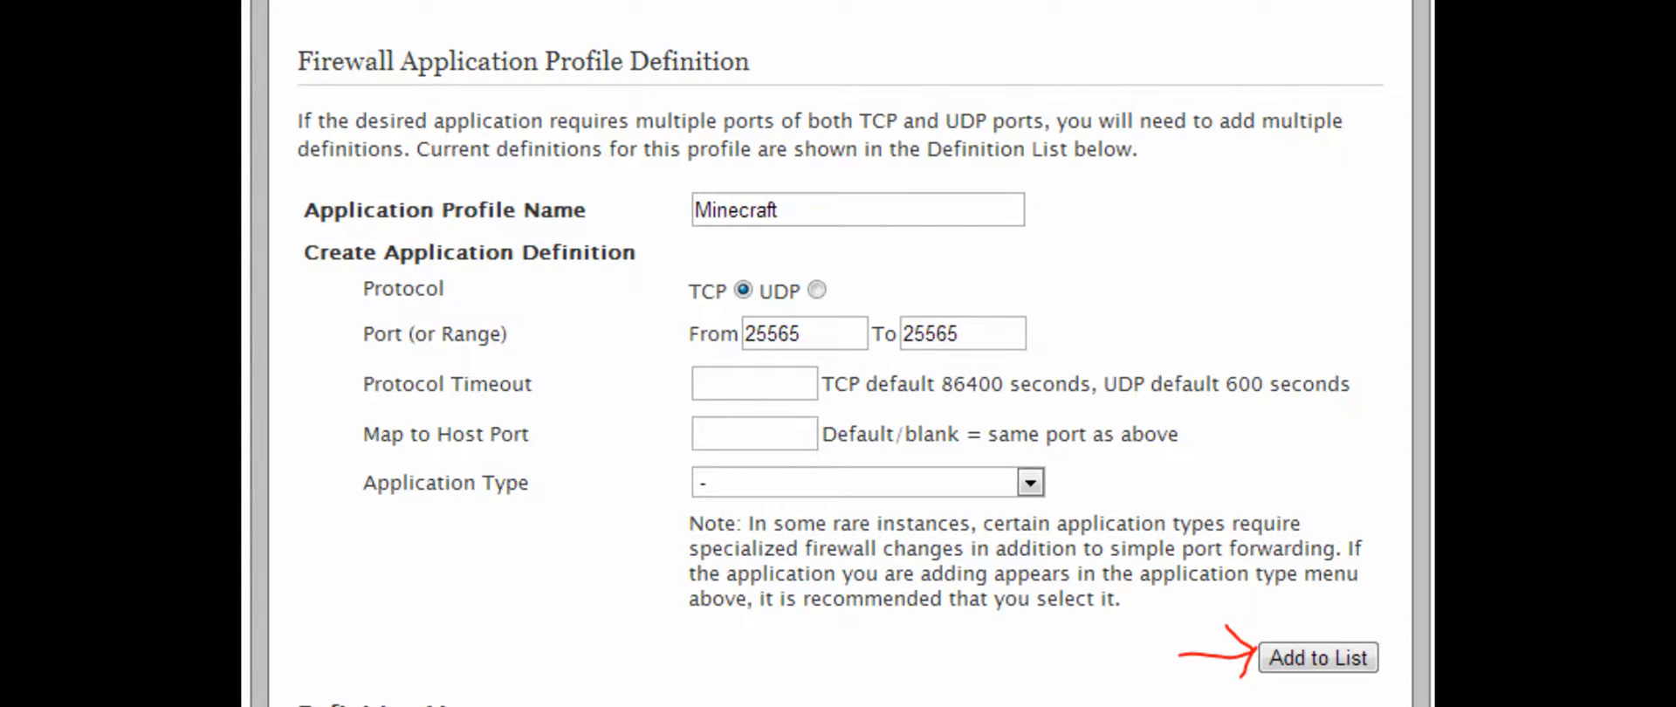
left_click(1318, 656)
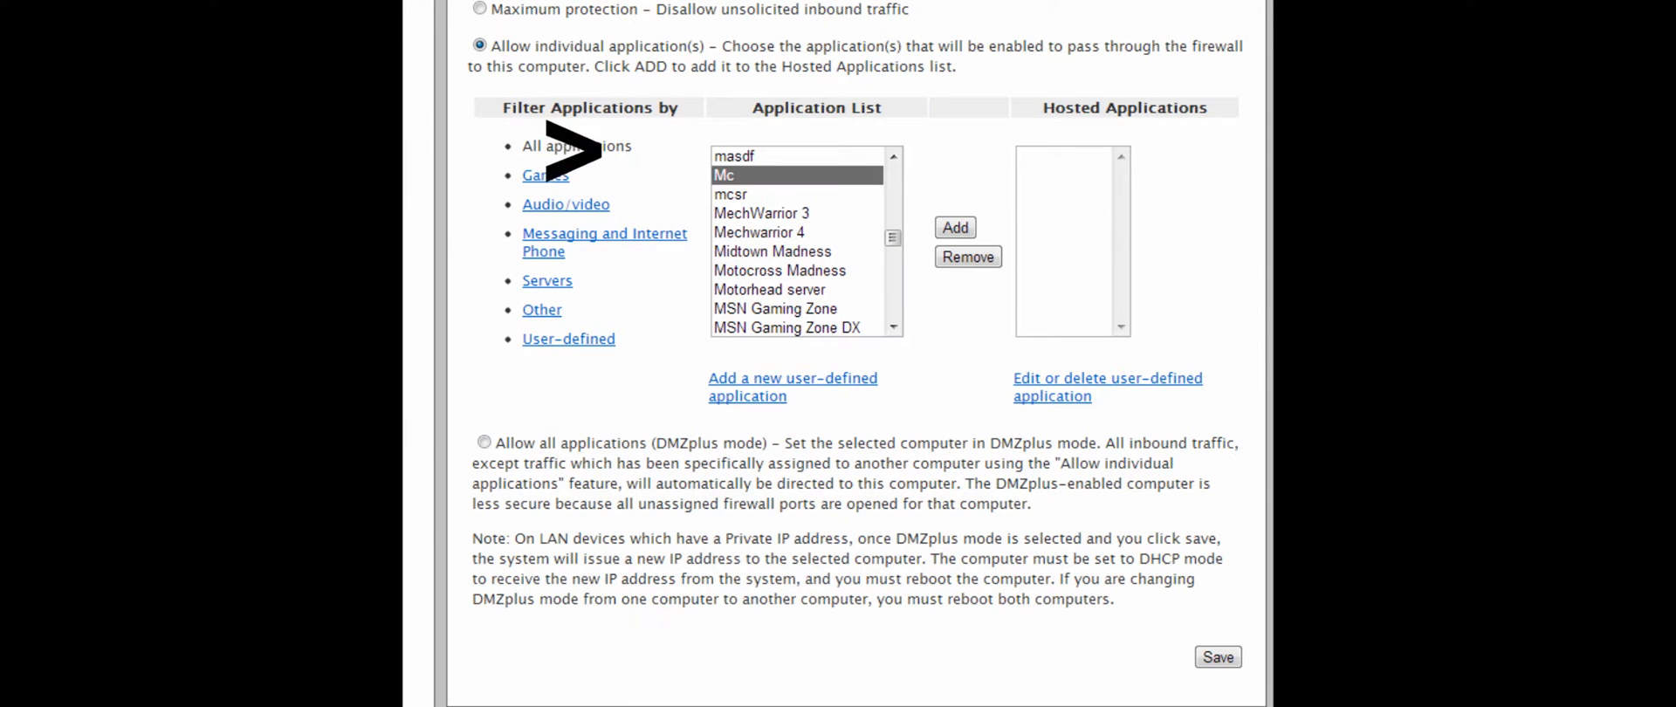
mouse_move(427, 53)
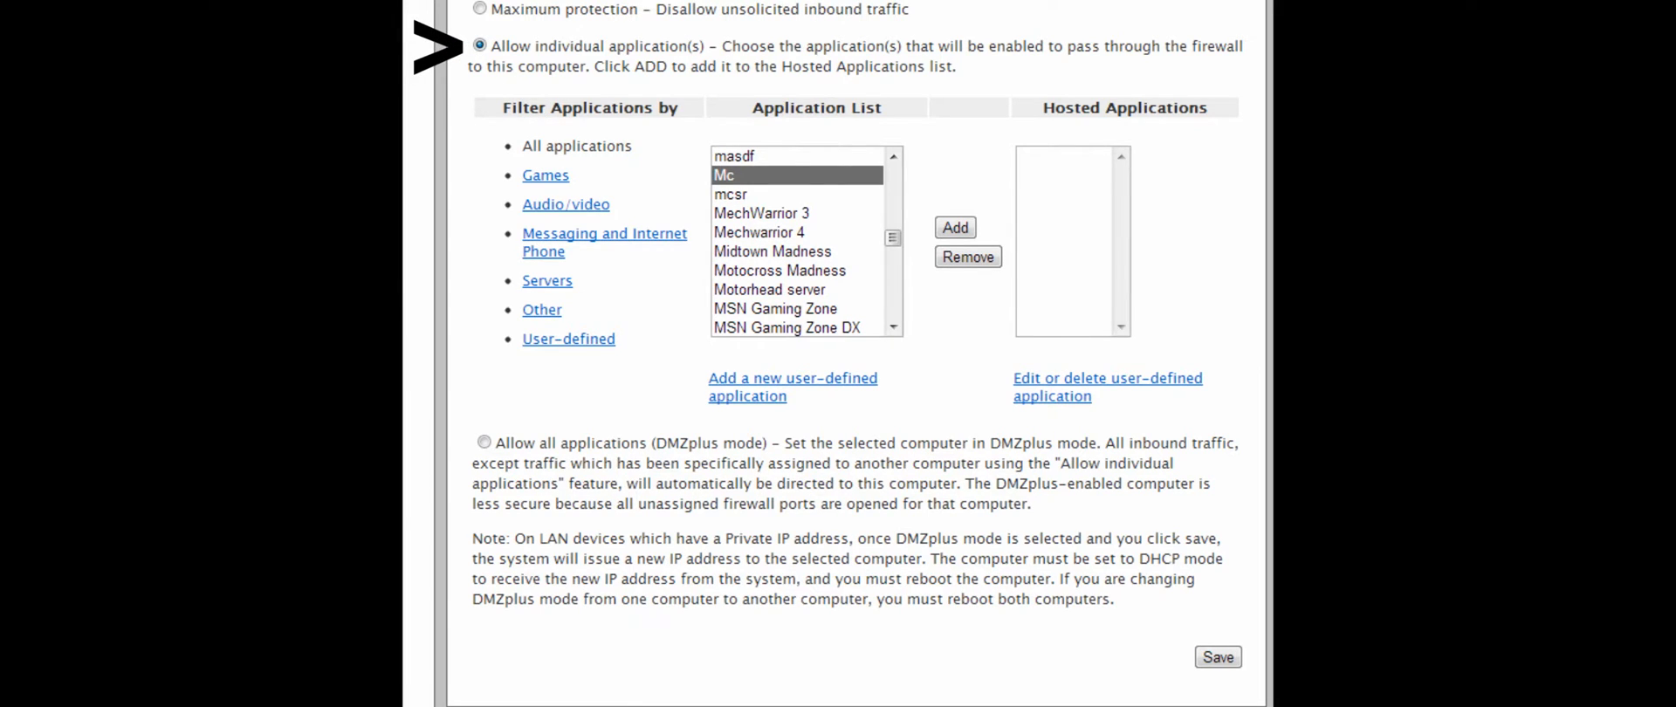